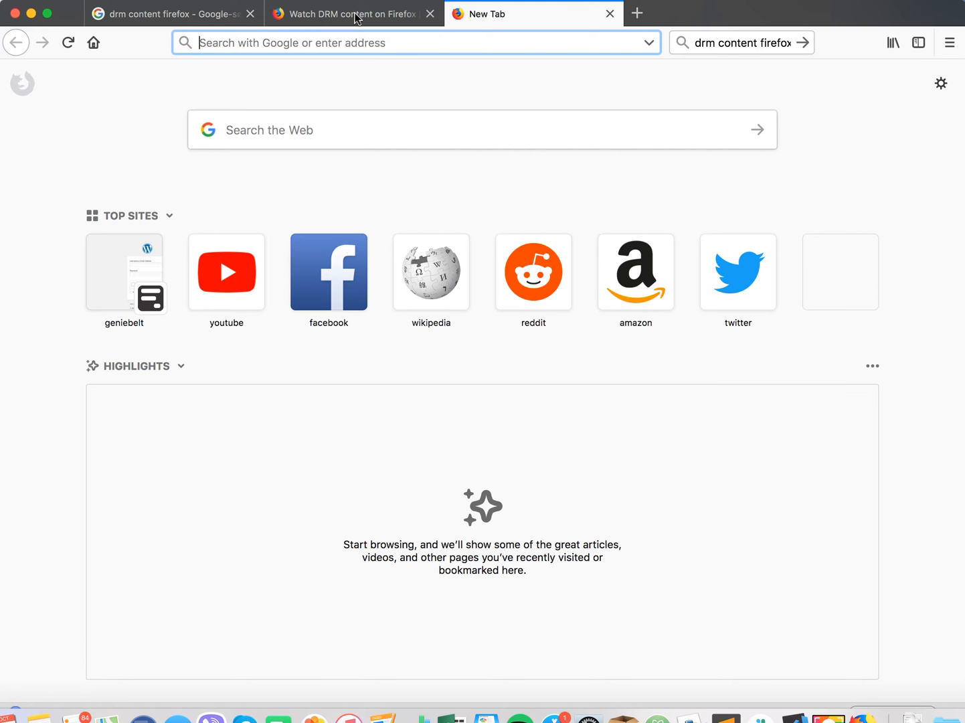
# Review the DRM support article, highlighting its passage on content requirements.
pyautogui.click(348, 13)
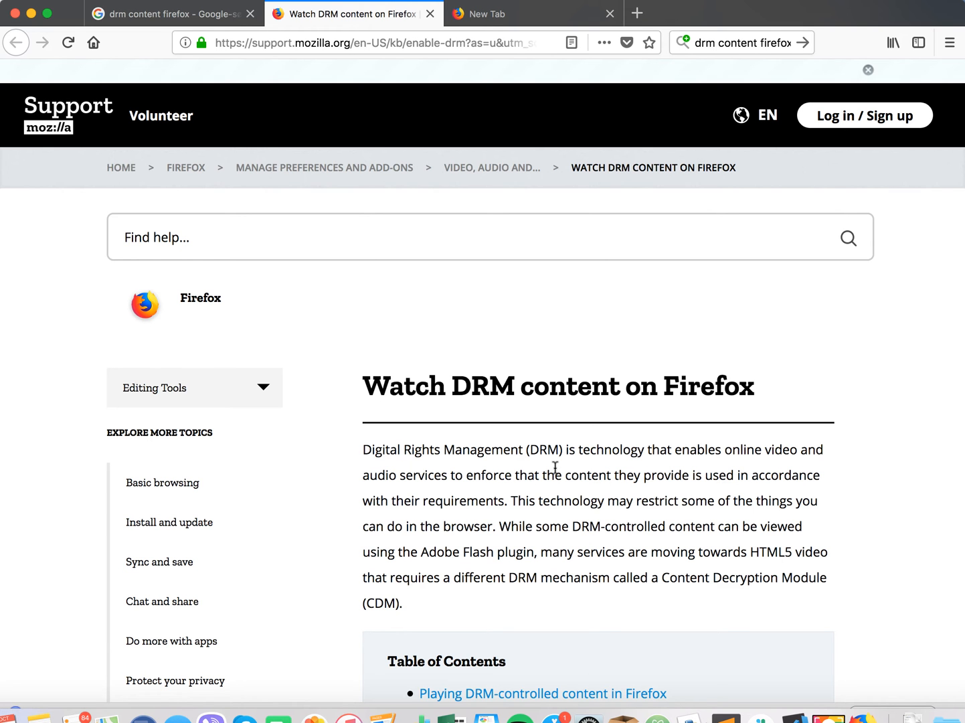
pyautogui.moveTo(592, 466)
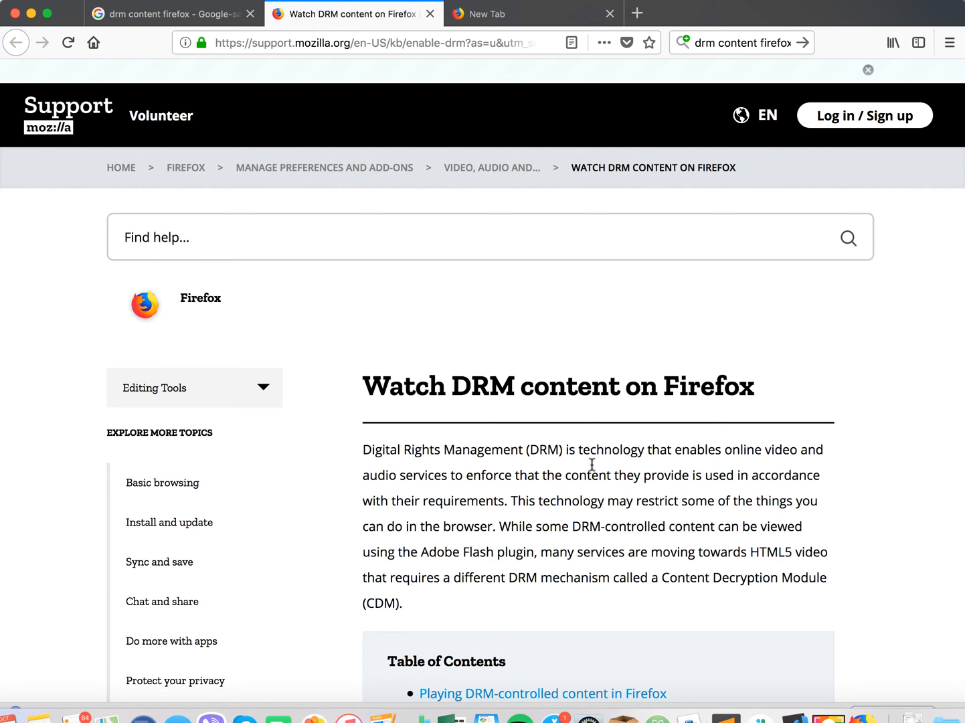
pyautogui.moveTo(566, 471)
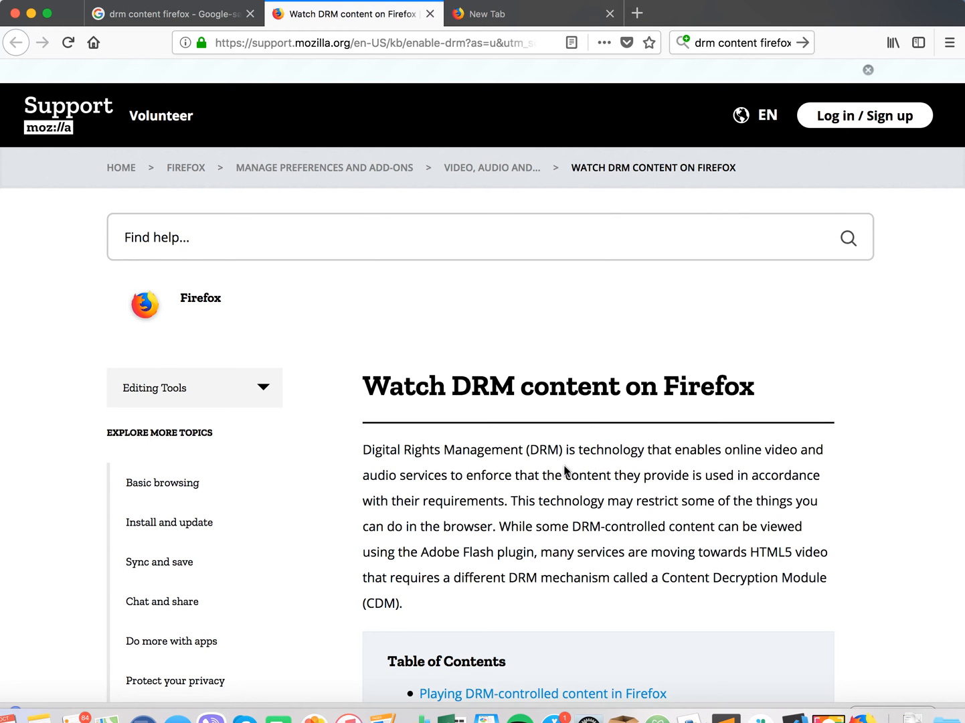
pyautogui.moveTo(564, 475); pyautogui.dragTo(672, 475)
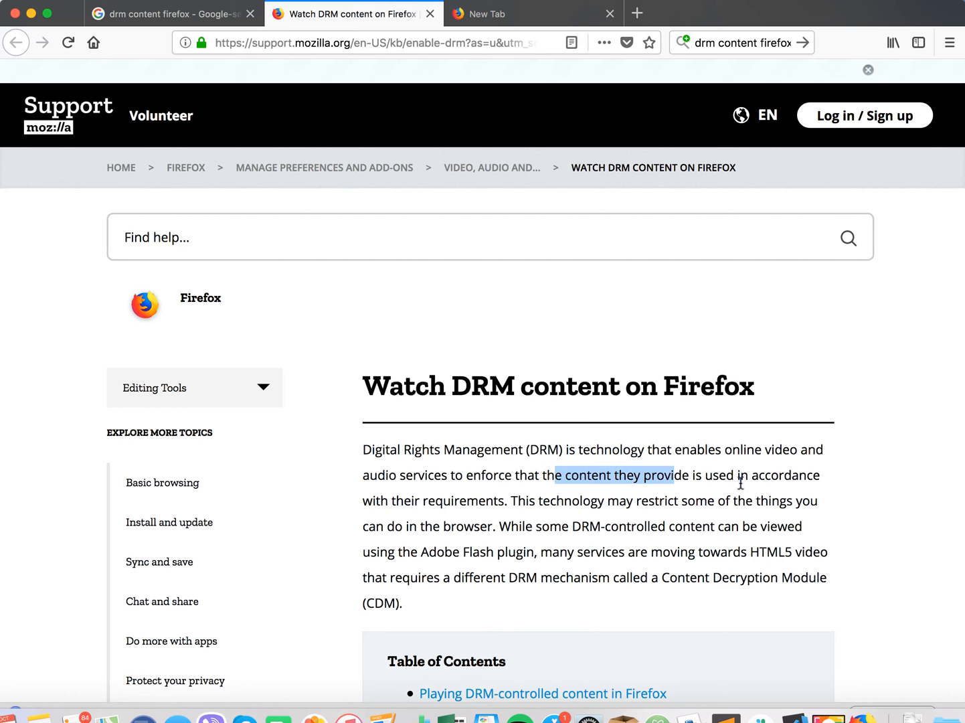
pyautogui.moveTo(674, 476); pyautogui.dragTo(493, 501)
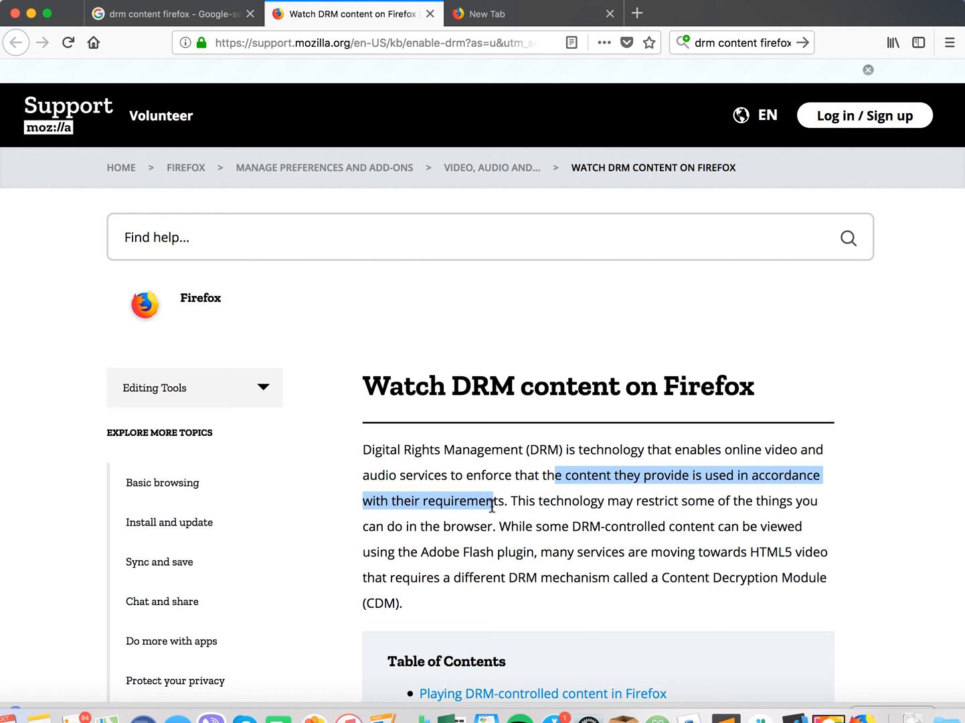
pyautogui.moveTo(516, 503)
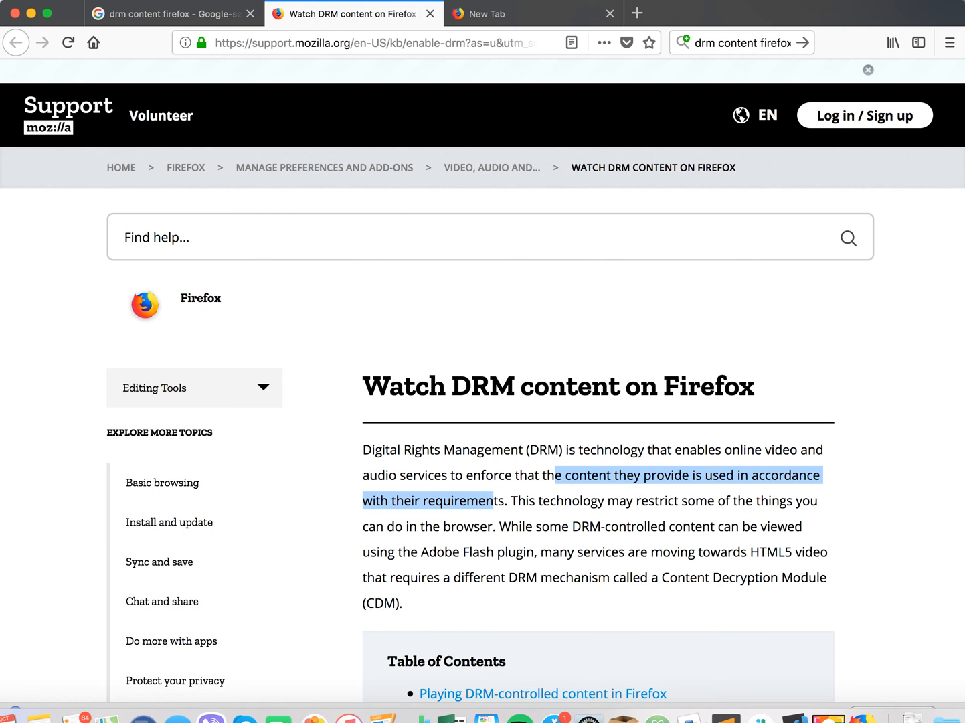
# Return to the new tab and reach Preferences from the main menu.
pyautogui.click(533, 13)
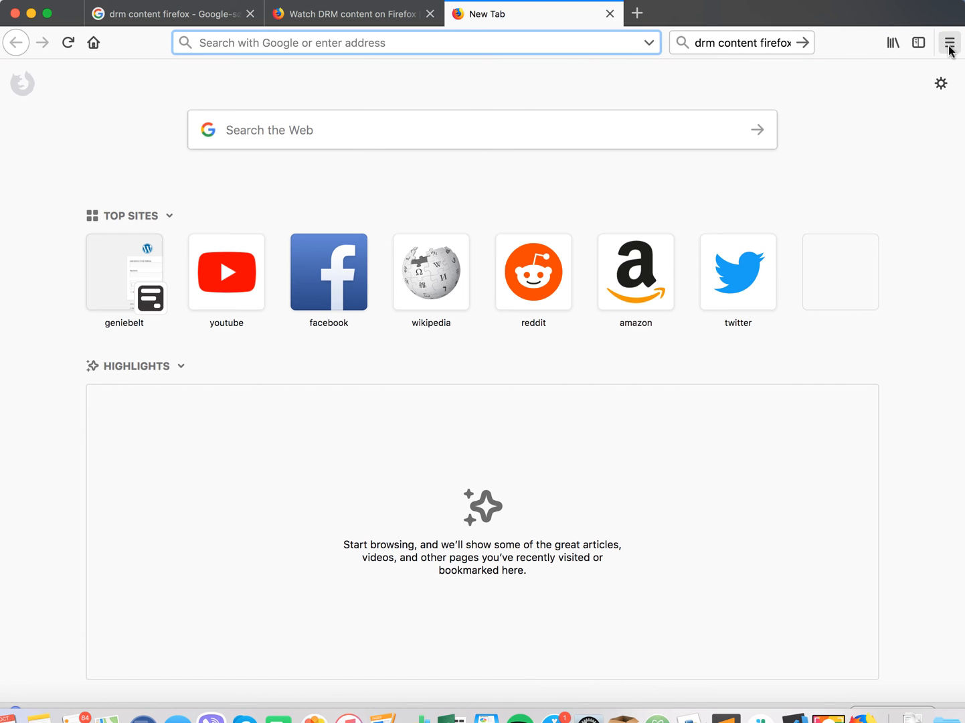
pyautogui.click(947, 43)
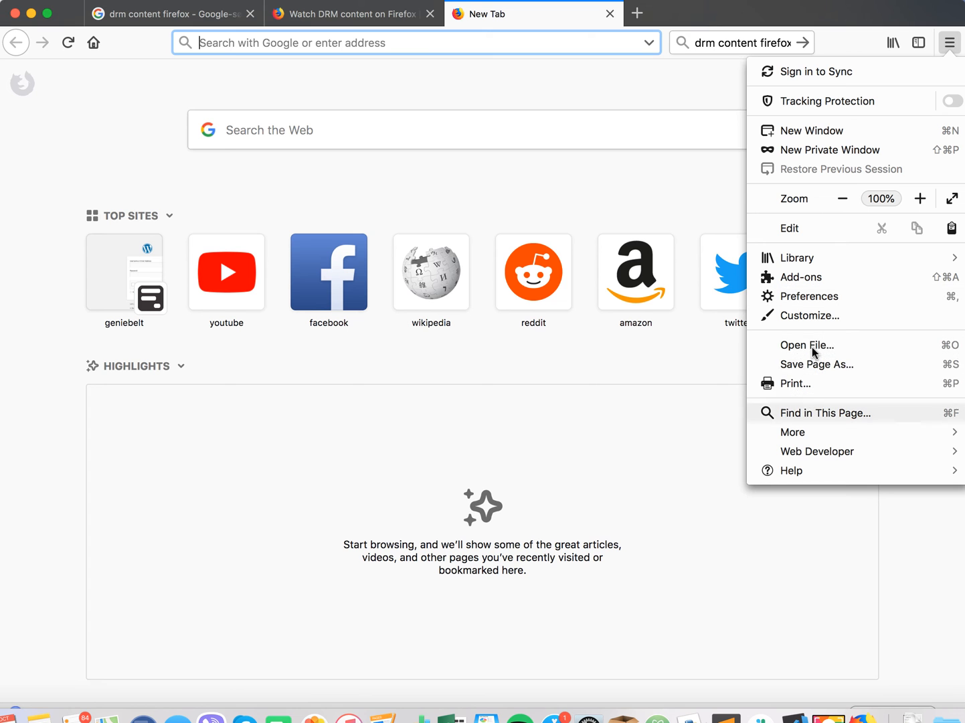
pyautogui.click(808, 296)
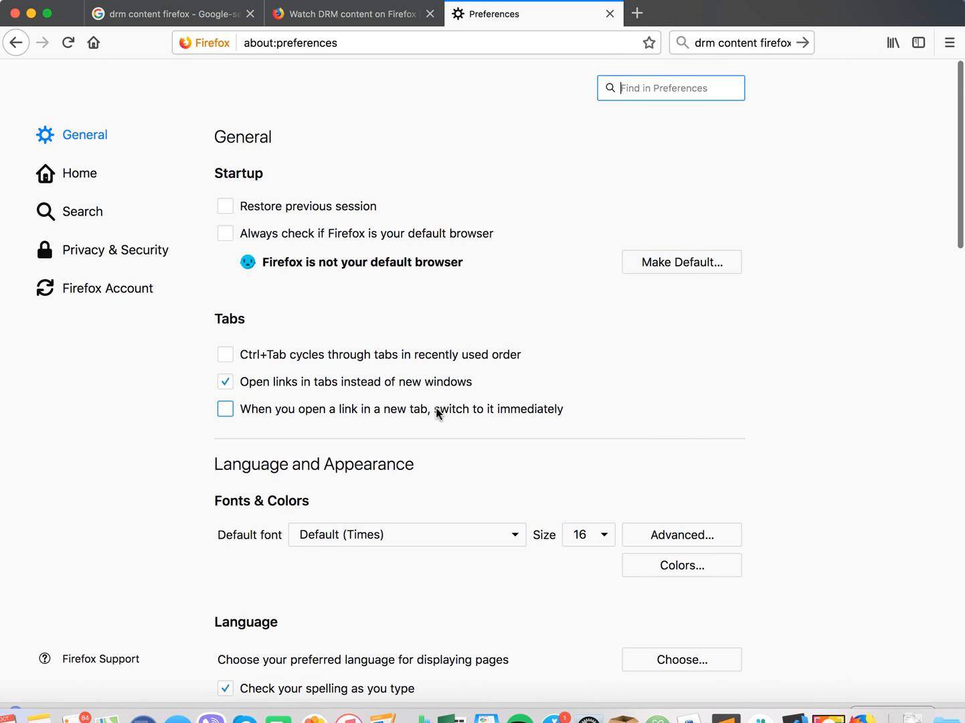
# Scroll the General page to the DRM Content section and toggle 'Play DRM-controlled content'.
pyautogui.scroll(-3)
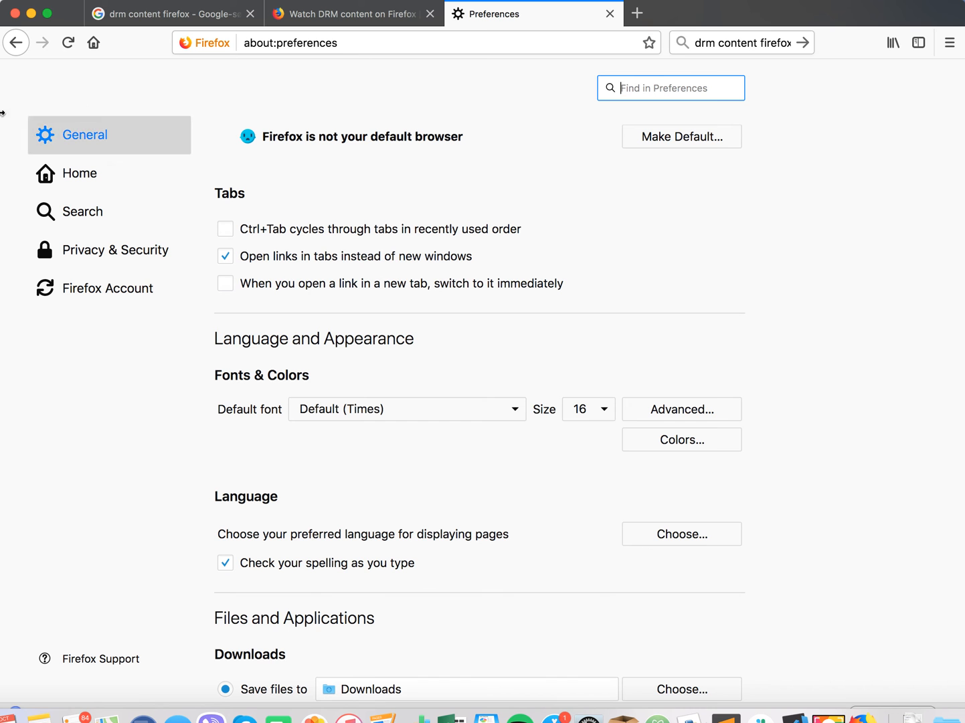
pyautogui.scroll(-3)
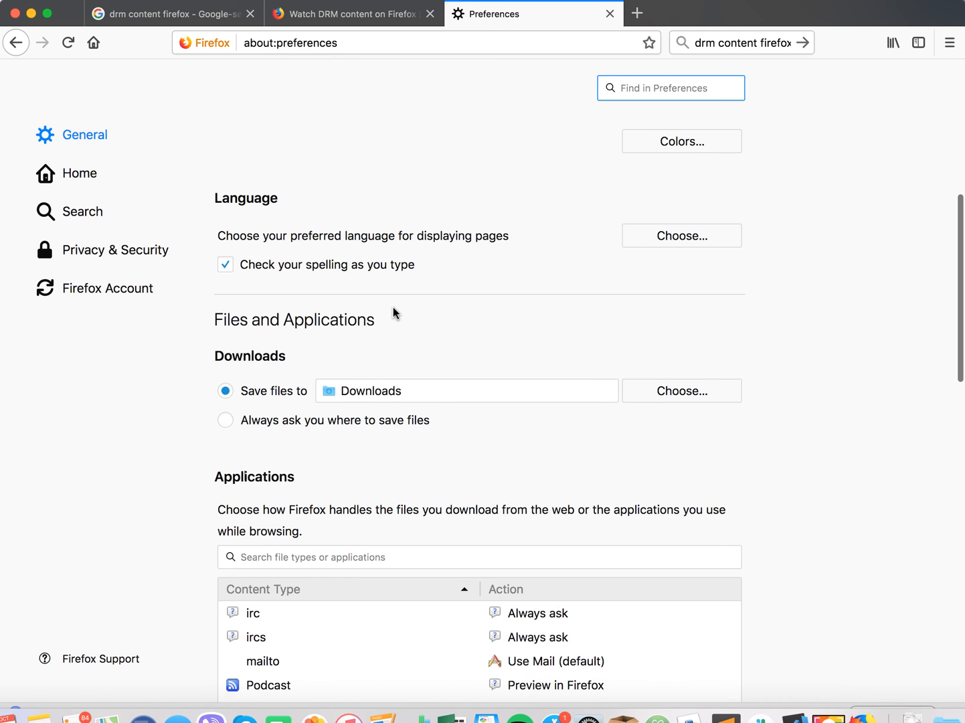
pyautogui.scroll(-3)
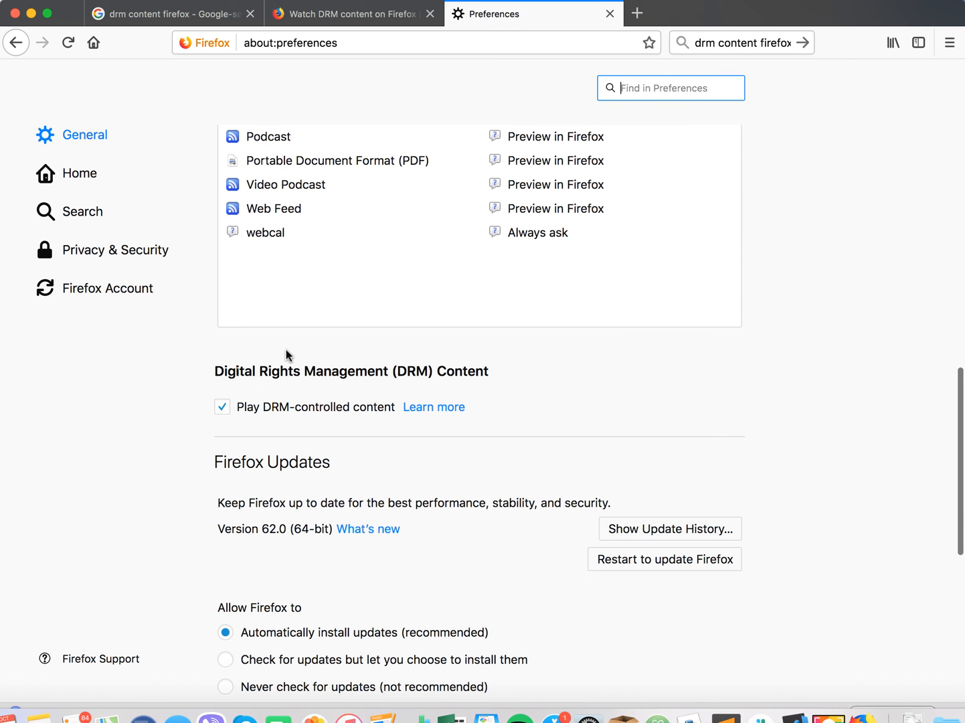
pyautogui.click(222, 407)
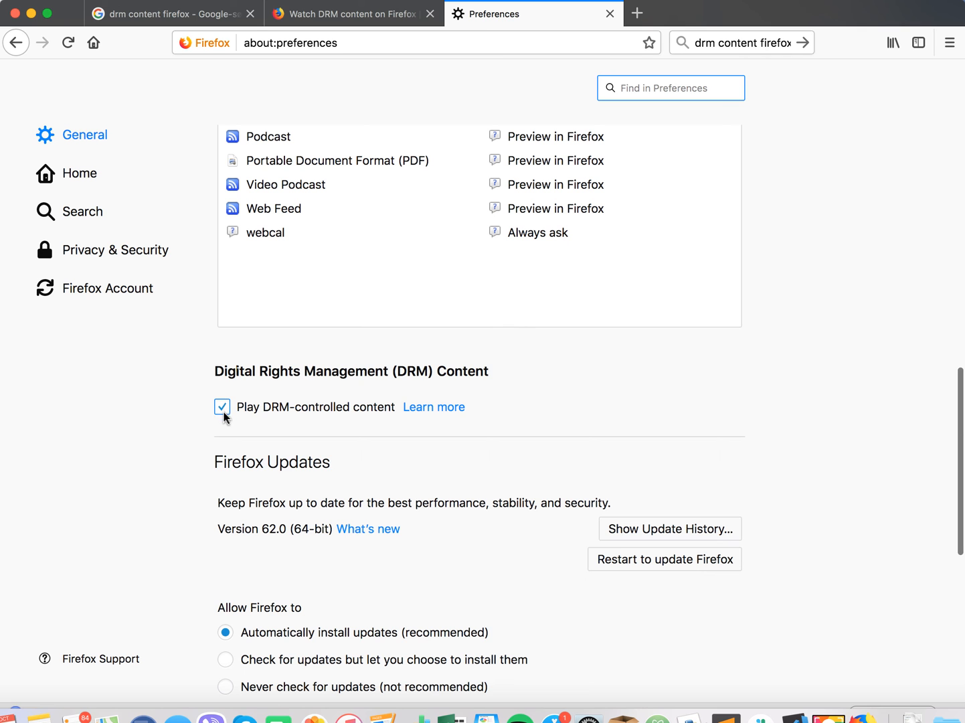
# Leave 'Play DRM-controlled content' unchecked so DRM playback is switched off.
pyautogui.click(223, 407)
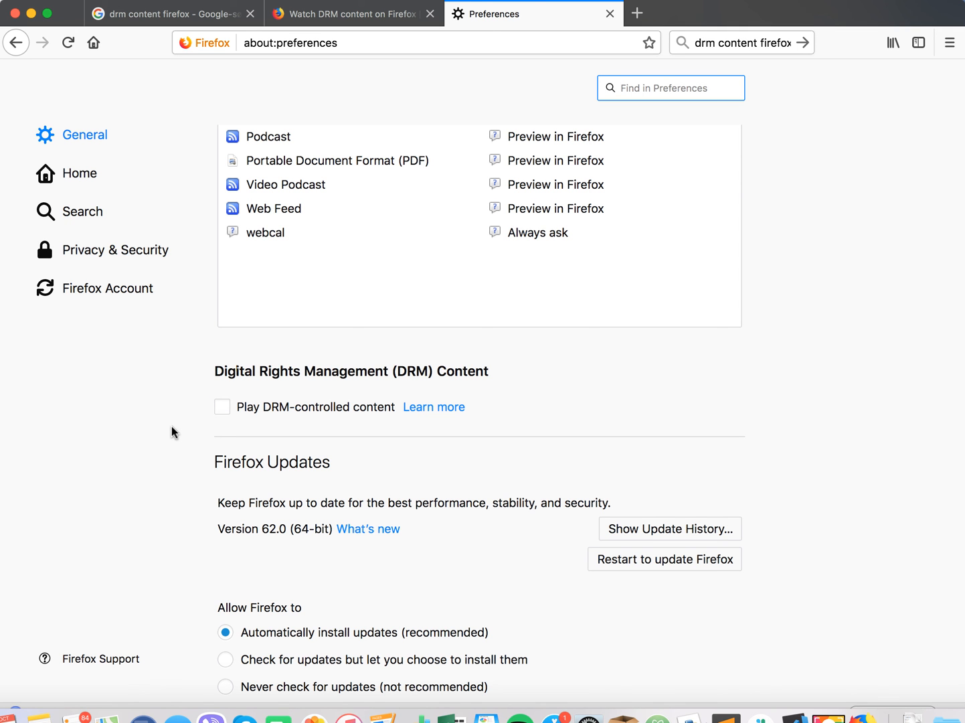
pyautogui.click(670, 88)
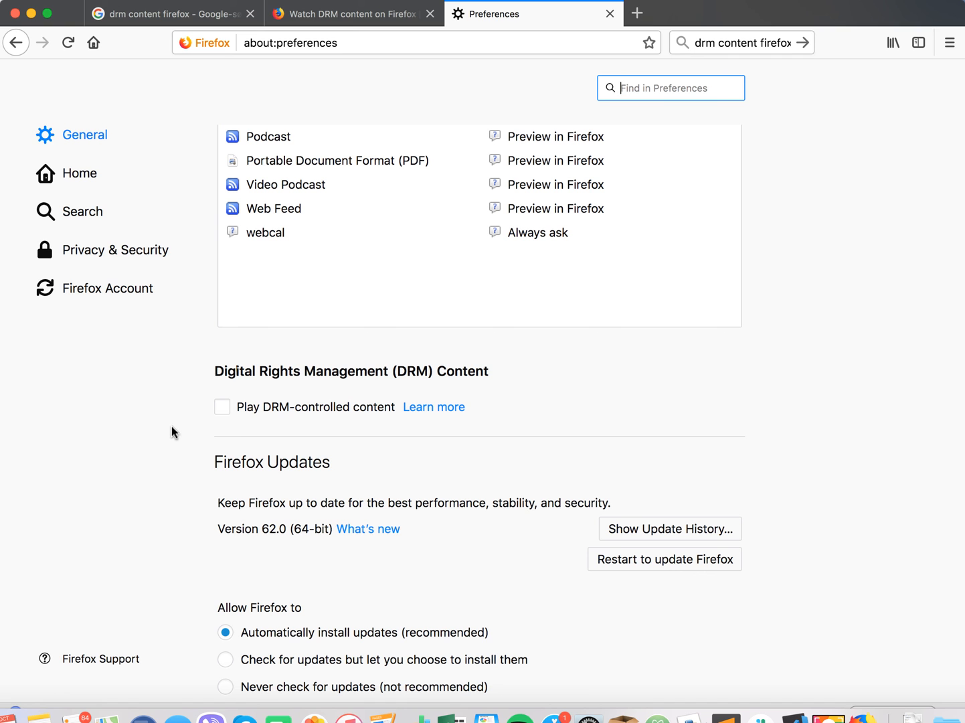
pyautogui.moveTo(380, 383)
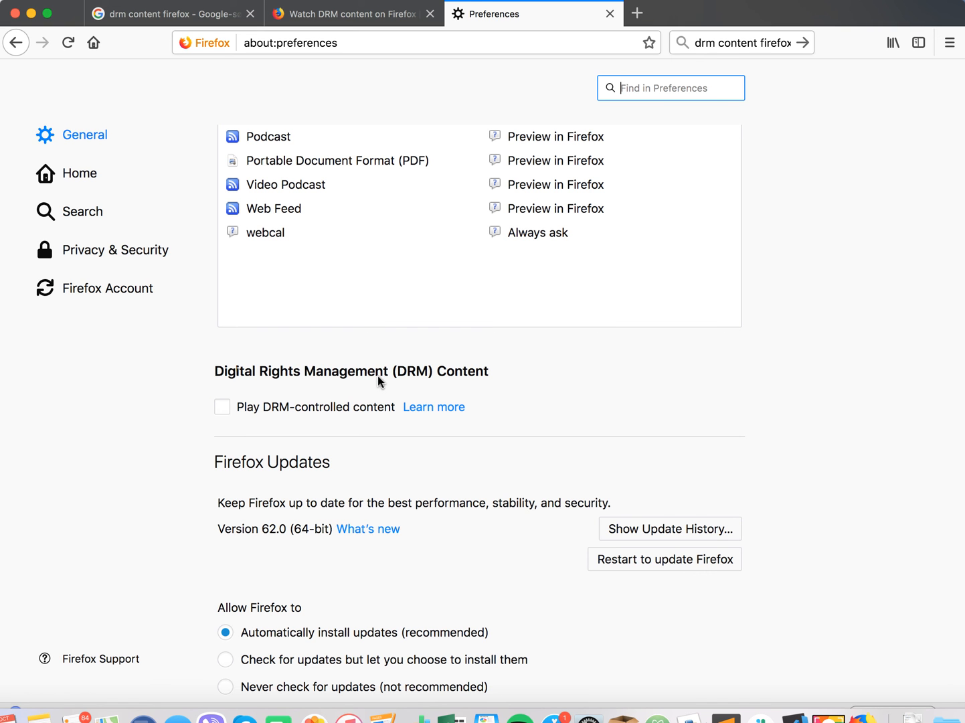
pyautogui.click(222, 407)
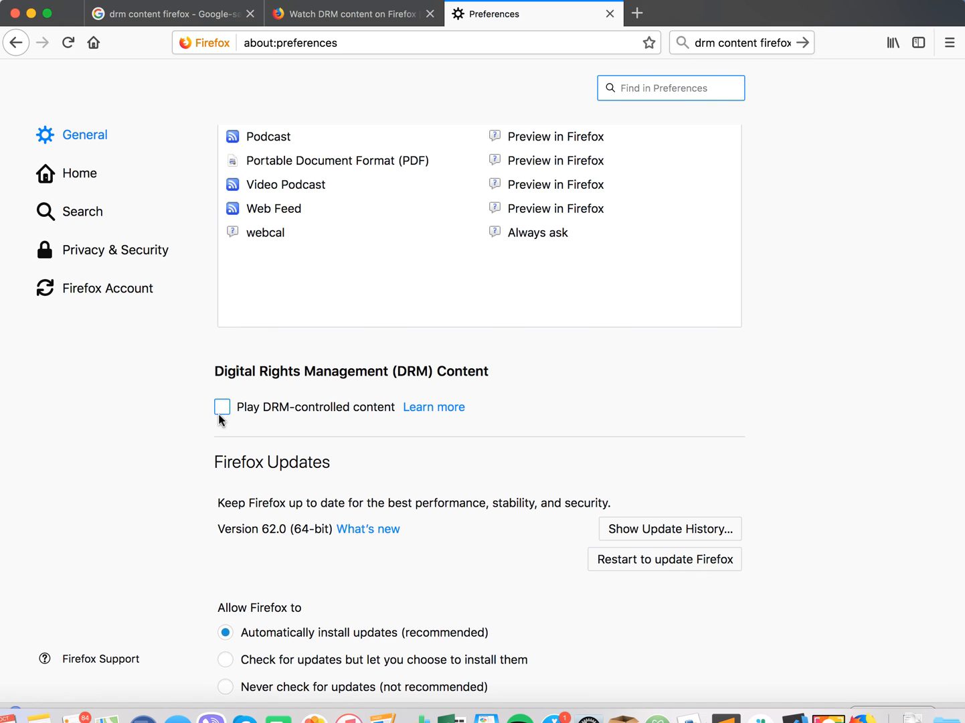
pyautogui.click(669, 88)
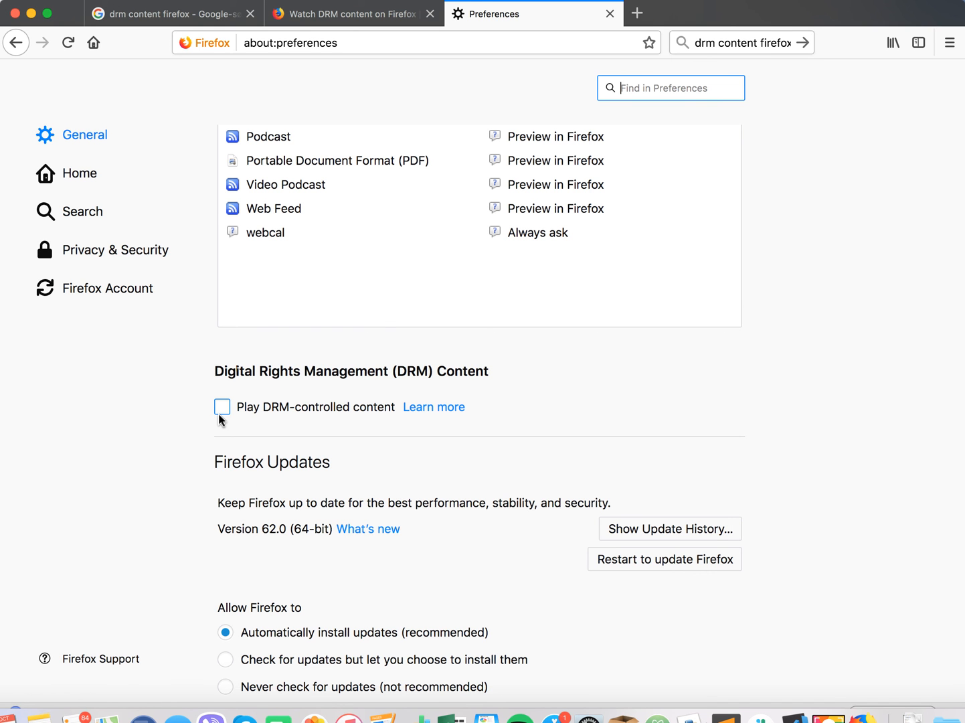